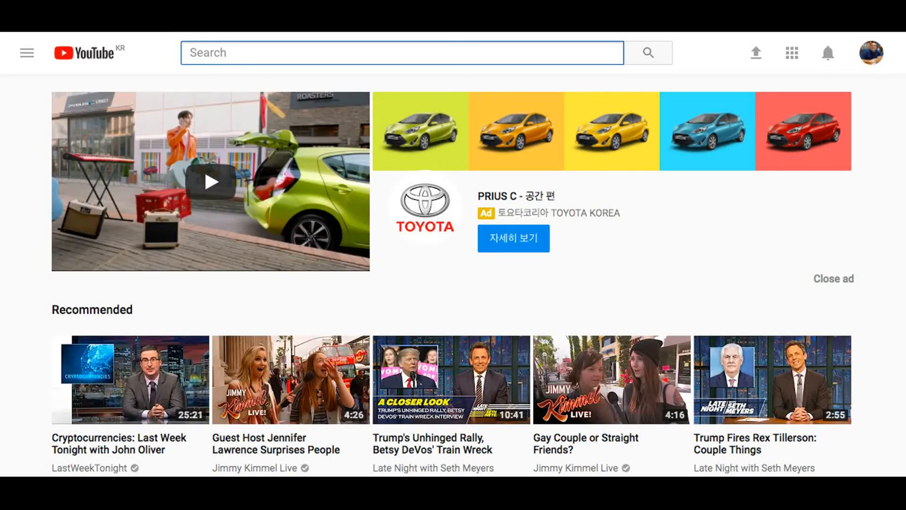
mouse_move(869, 52)
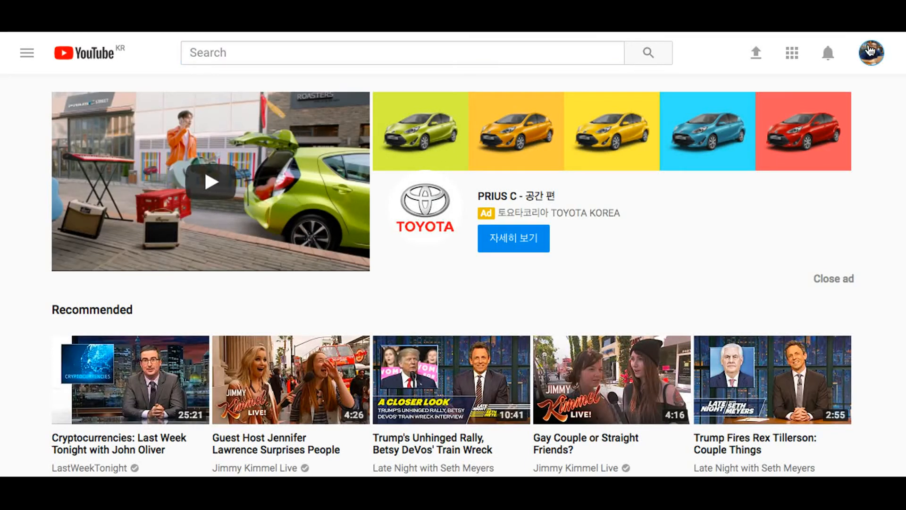
Step: Open Creator Studio from the profile avatar menu
click(869, 52)
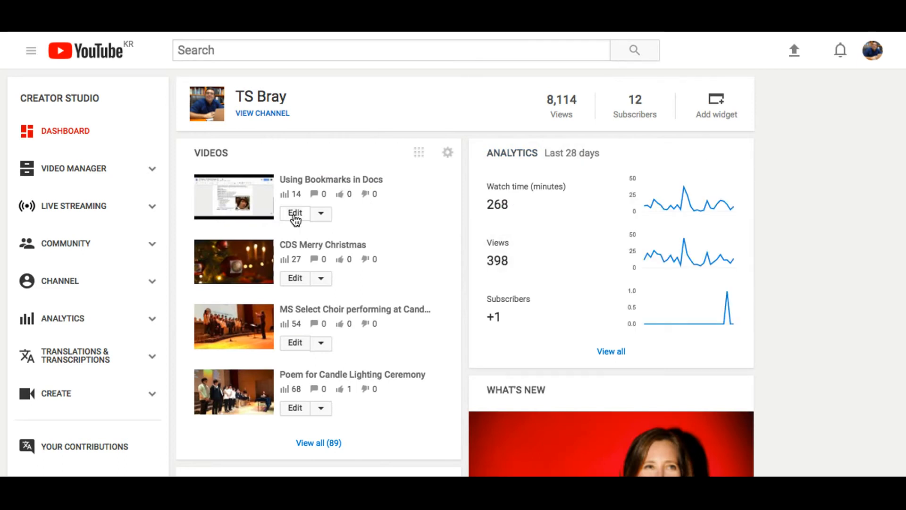
Step: Edit 'Using Bookmarks in Docs', go to End screen & Annotations, and pause the preview
click(294, 213)
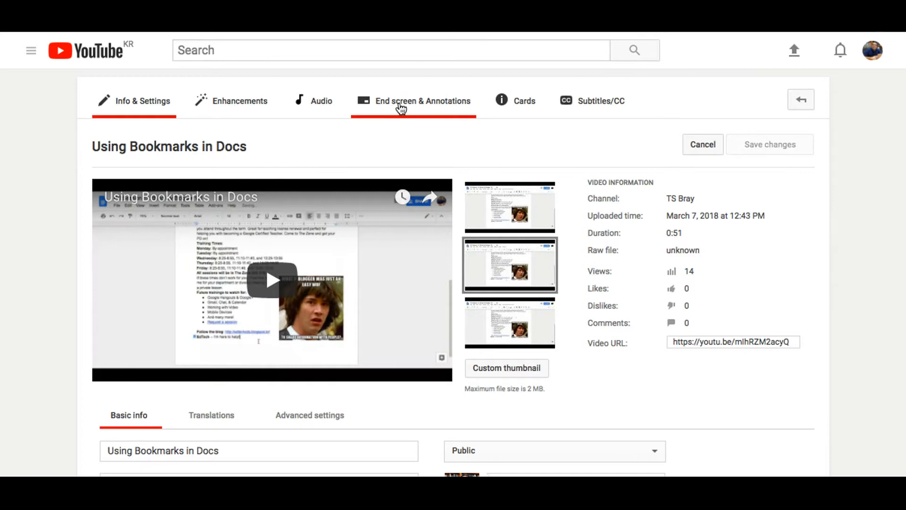
click(422, 100)
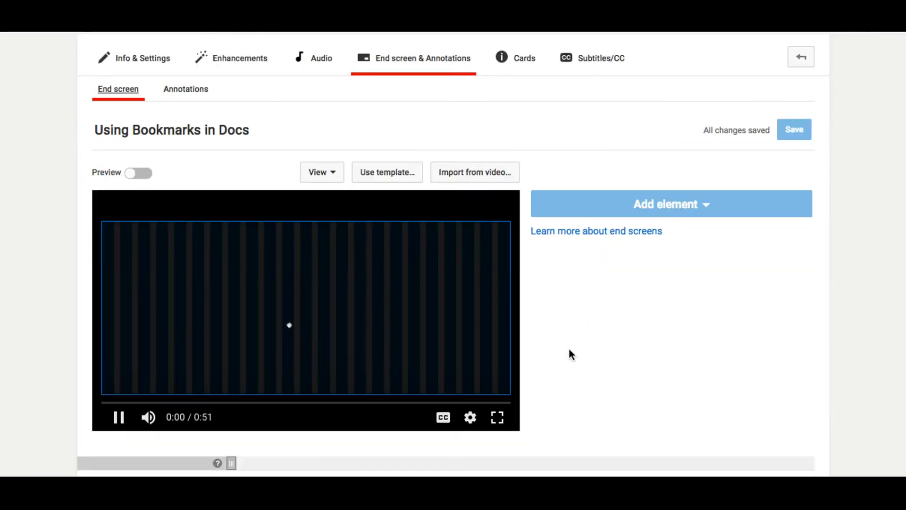
click(119, 417)
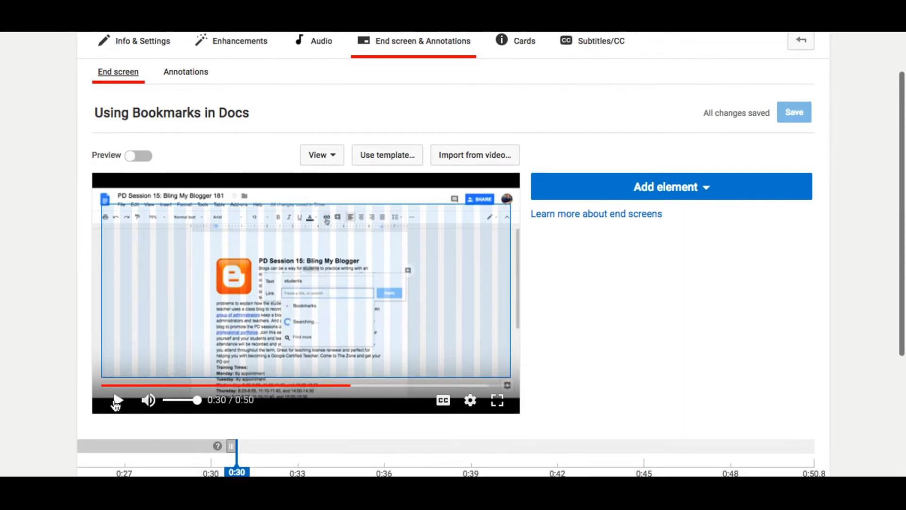
scroll(down, 3)
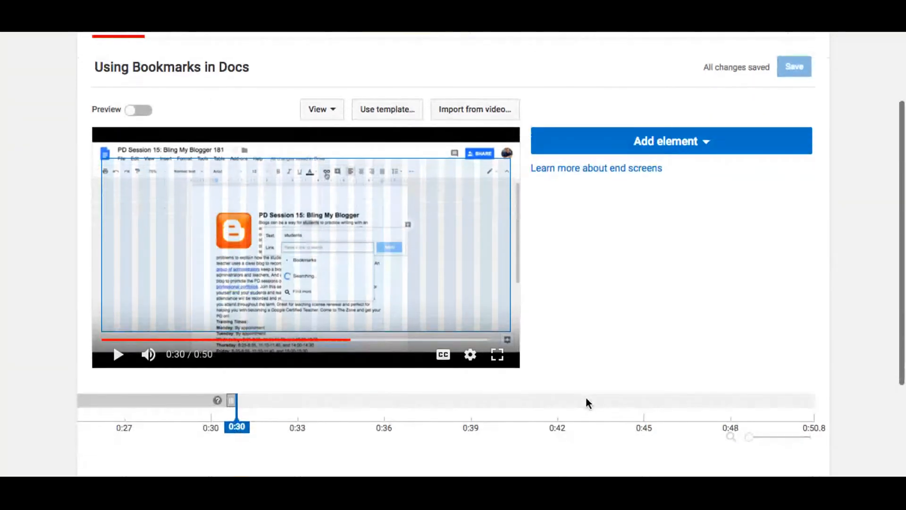
scroll(up, 3)
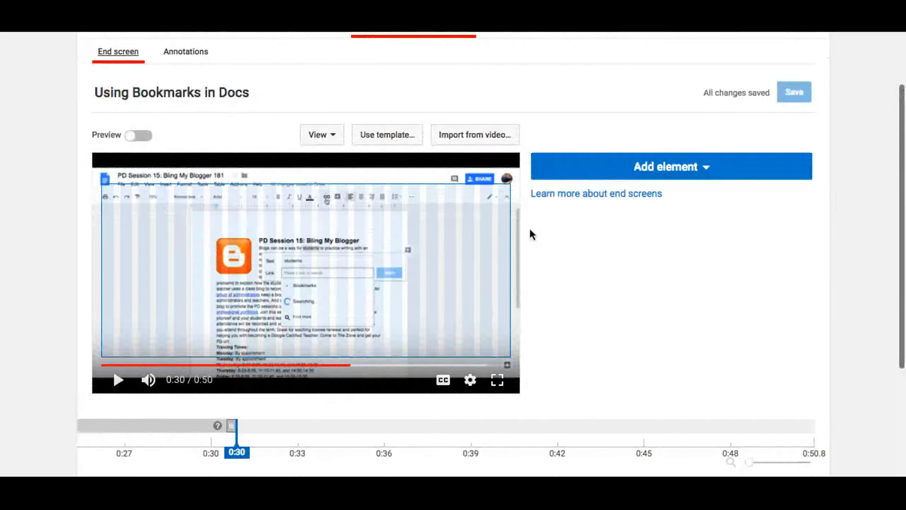
click(386, 134)
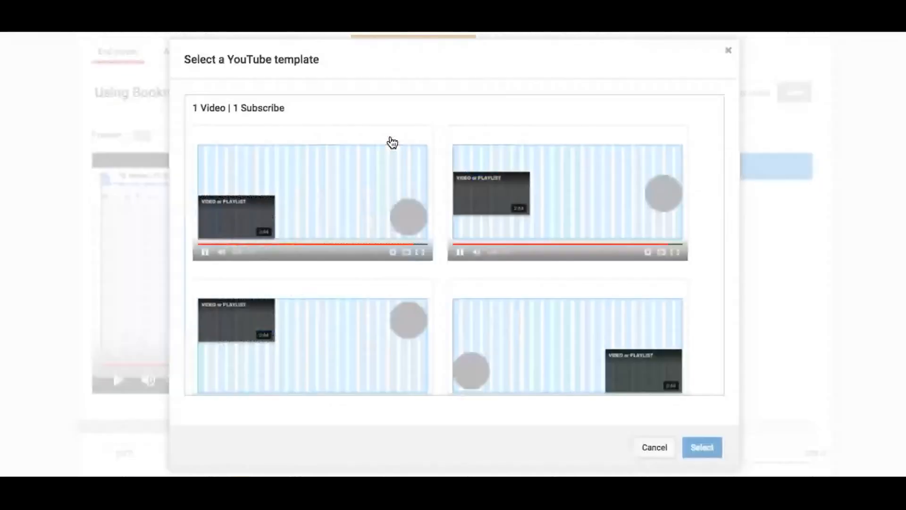
click(312, 196)
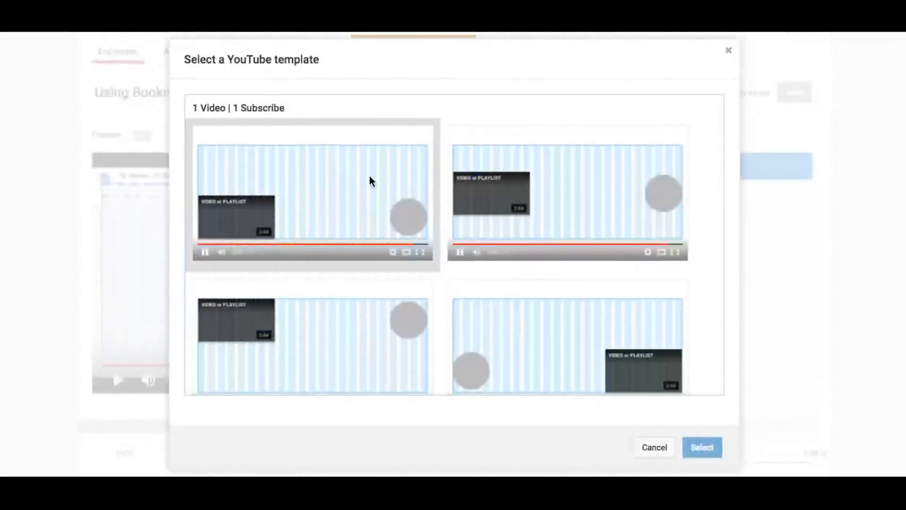
mouse_move(250, 219)
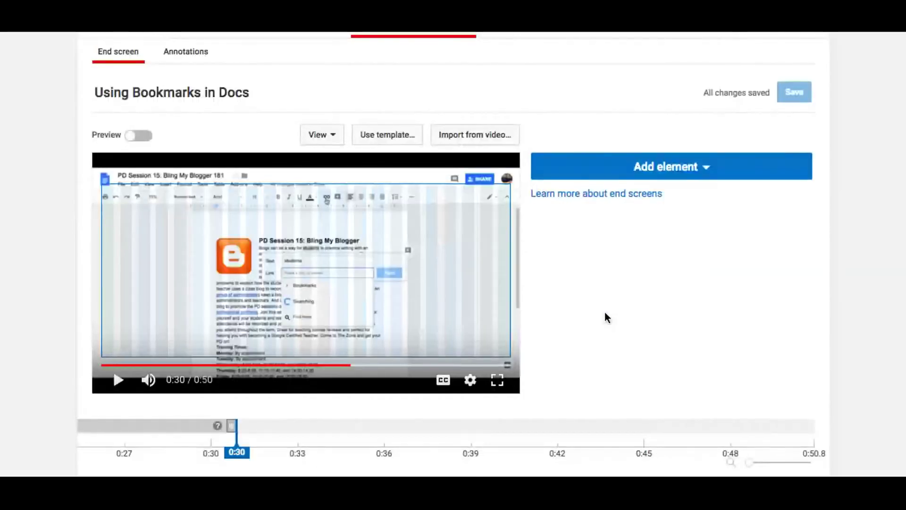
Step: Expand the Add element dropdown: Video or Playlist, Subscribe, Channel, Link
click(670, 166)
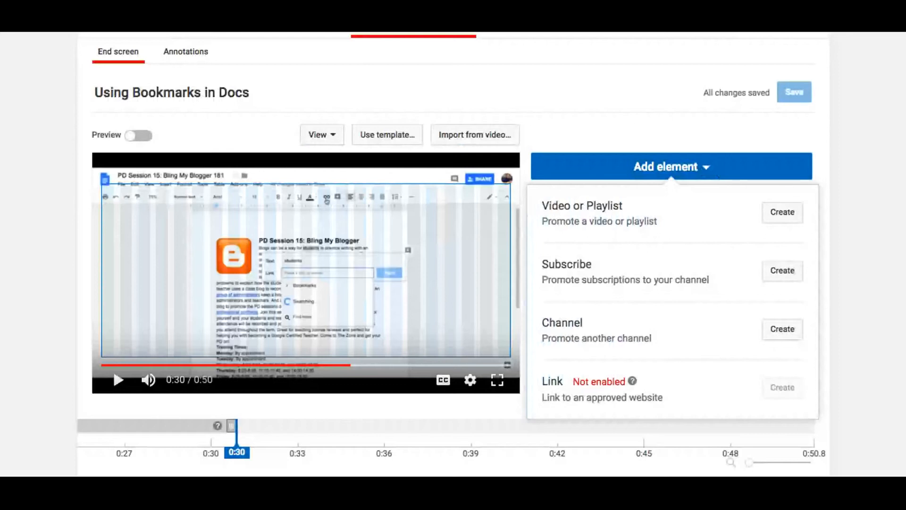
mouse_move(678, 226)
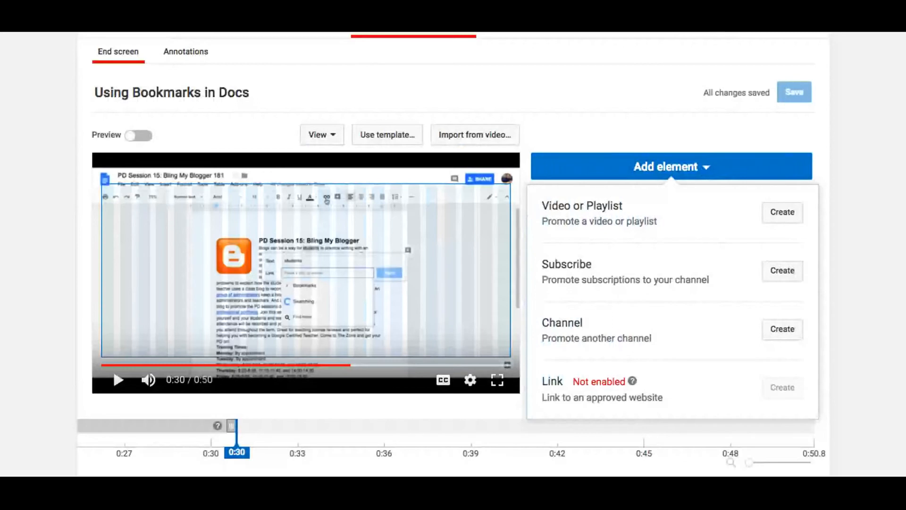
mouse_move(679, 281)
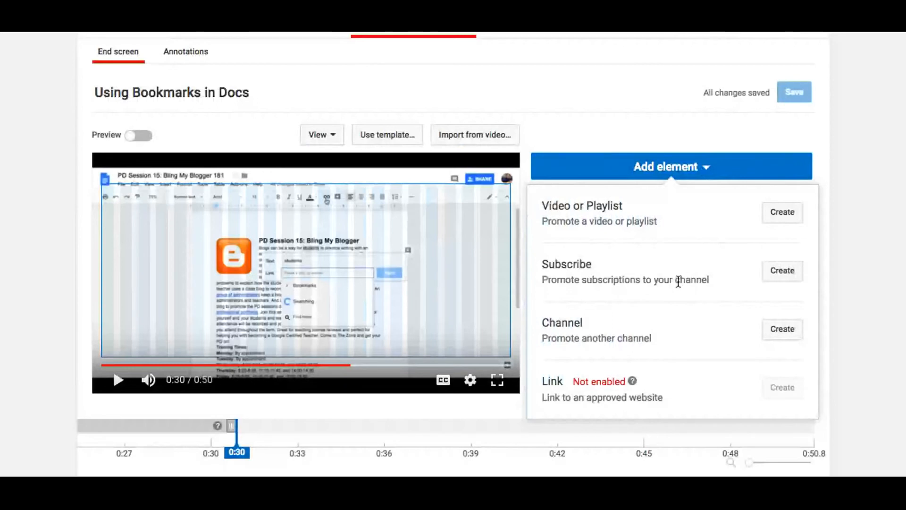
mouse_move(679, 317)
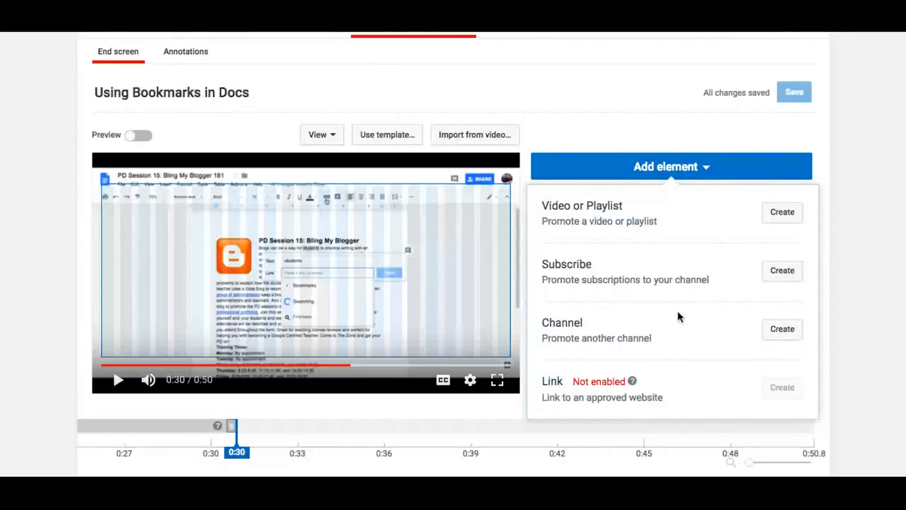
mouse_move(680, 367)
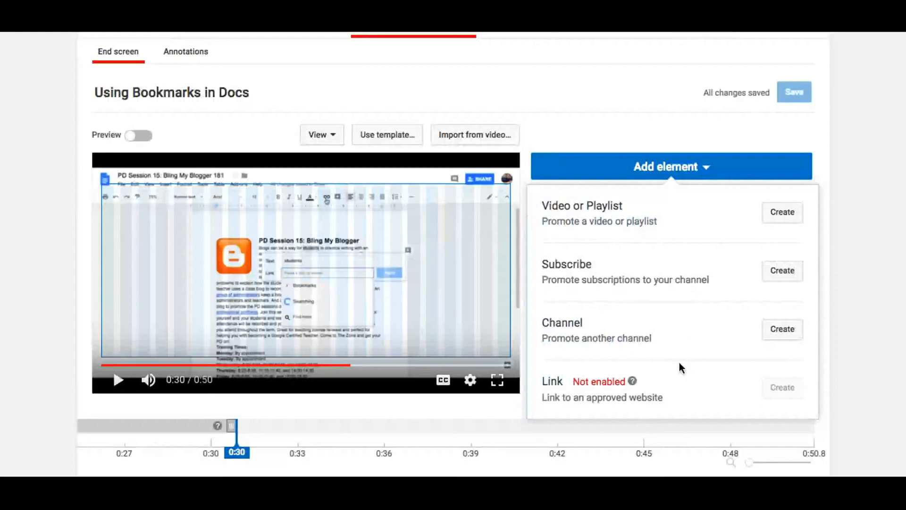
mouse_move(634, 394)
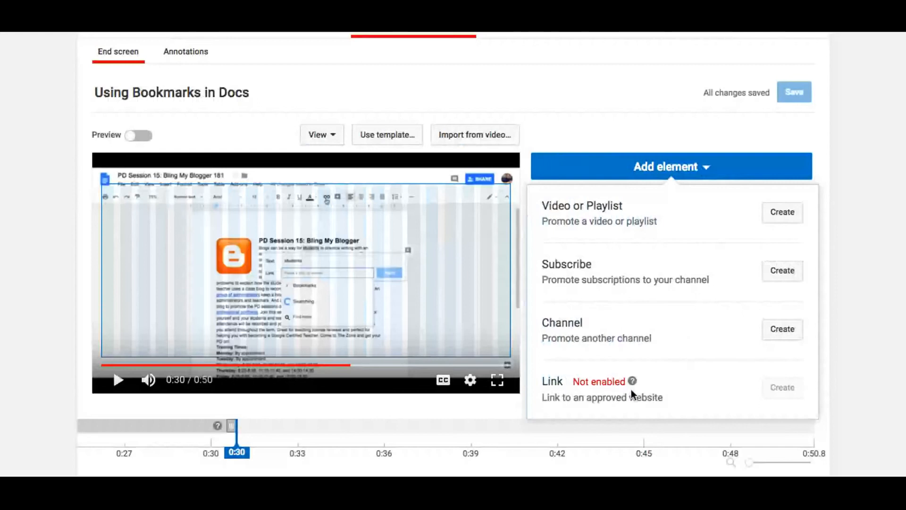
mouse_move(677, 396)
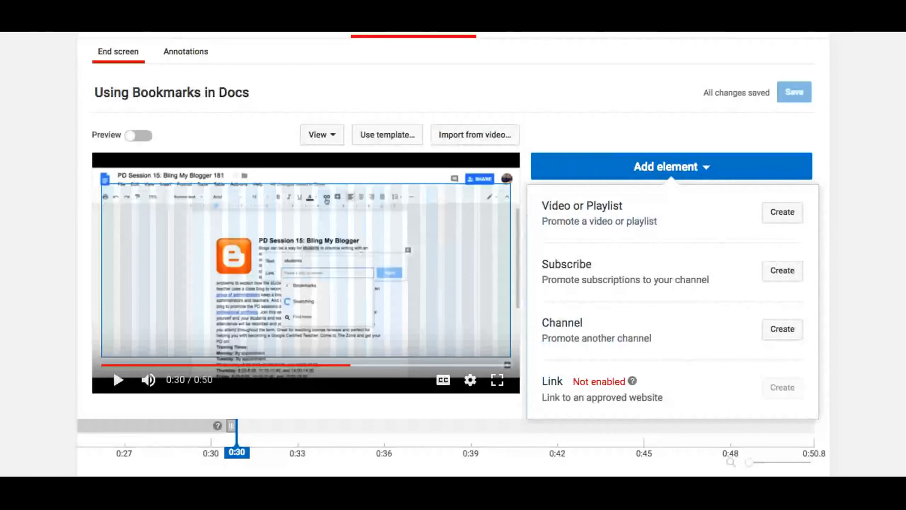
mouse_move(676, 356)
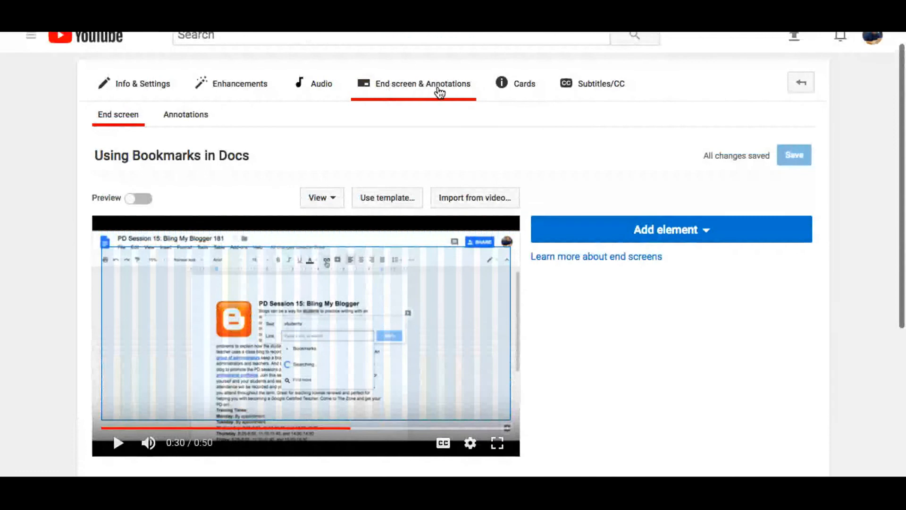
mouse_move(773, 113)
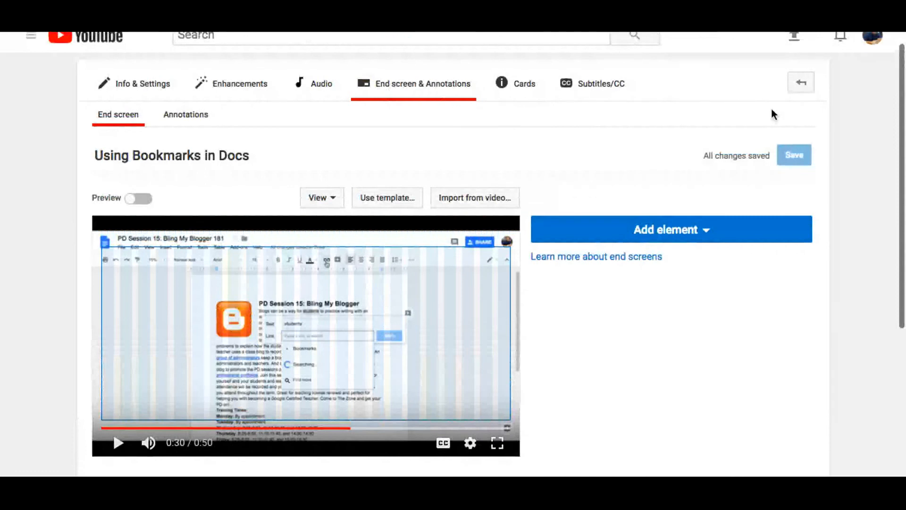